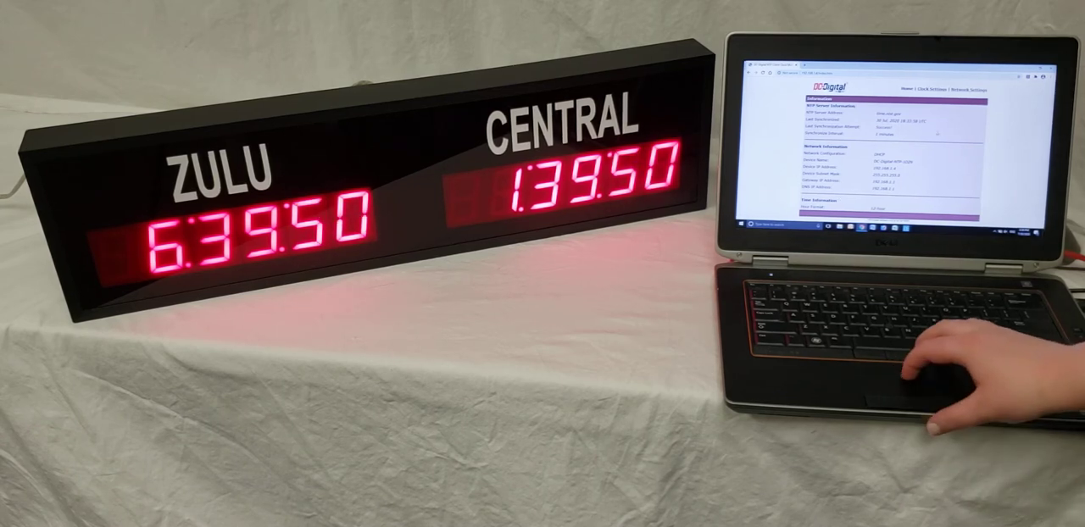
# - Go from the information page to the clock settings page, then the network settings page
pyautogui.click(948, 91)
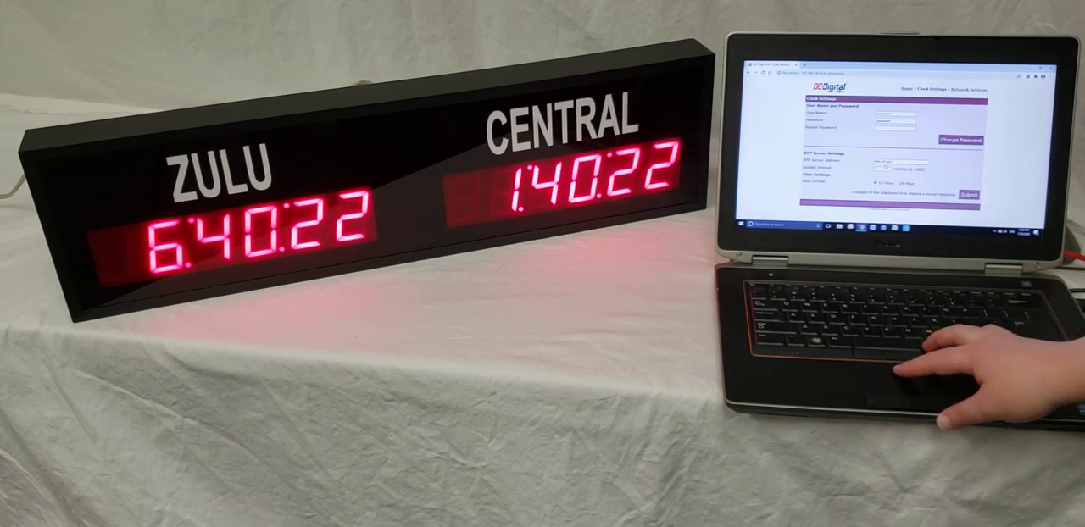
pyautogui.click(972, 89)
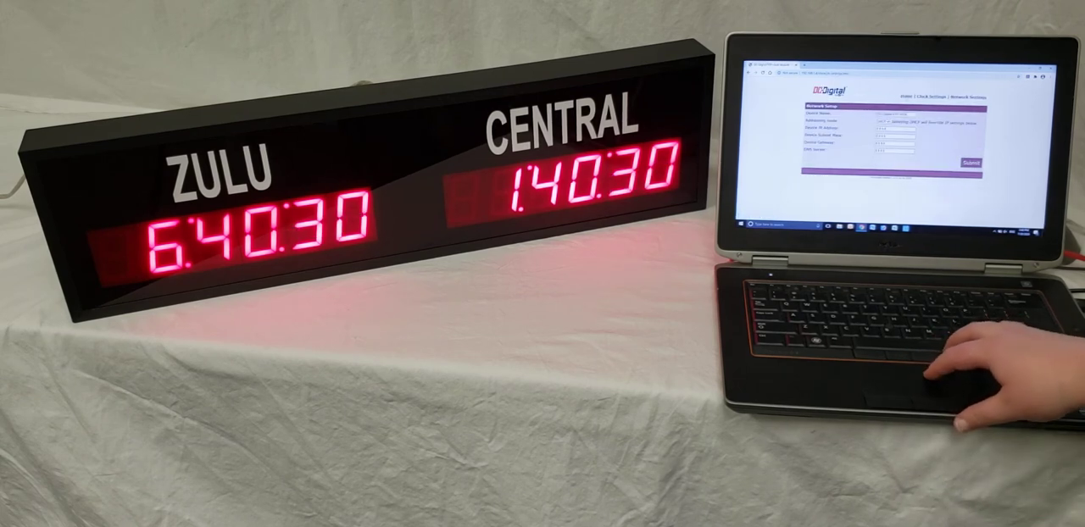